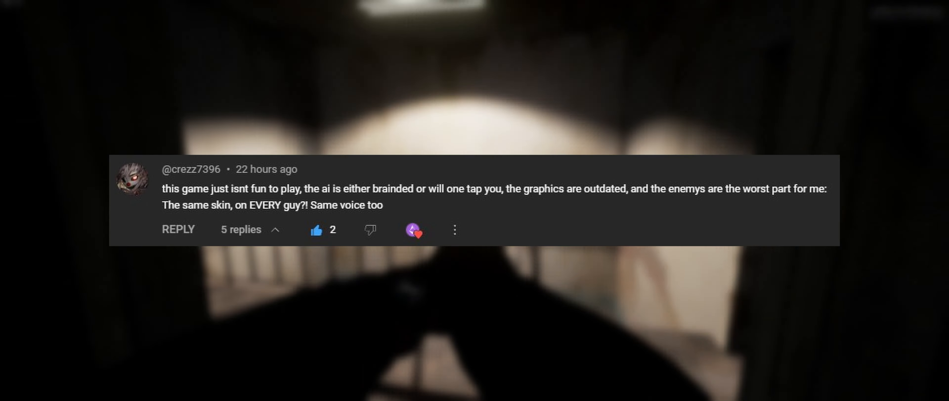
# Scroll through the Lone Wolf mission setup with Terrorist Hunt selected.
pyautogui.scroll(-3)
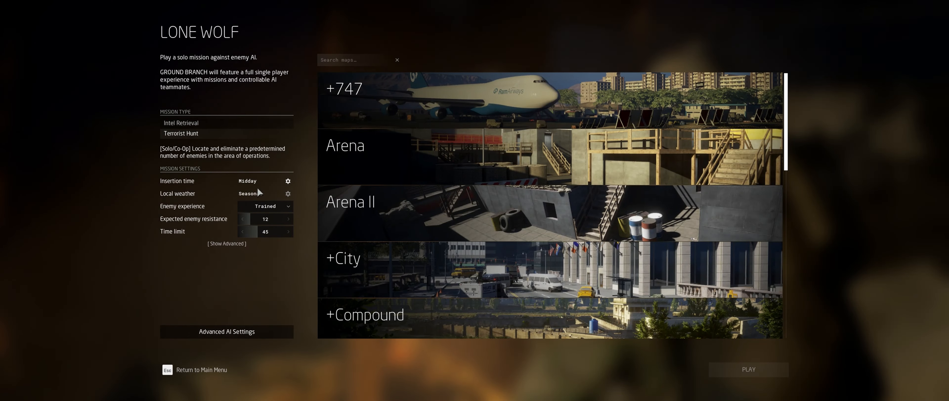
# Scroll the map list after setting insertion to Early Morning, reaching the AK carbine customization.
pyautogui.scroll(-3)
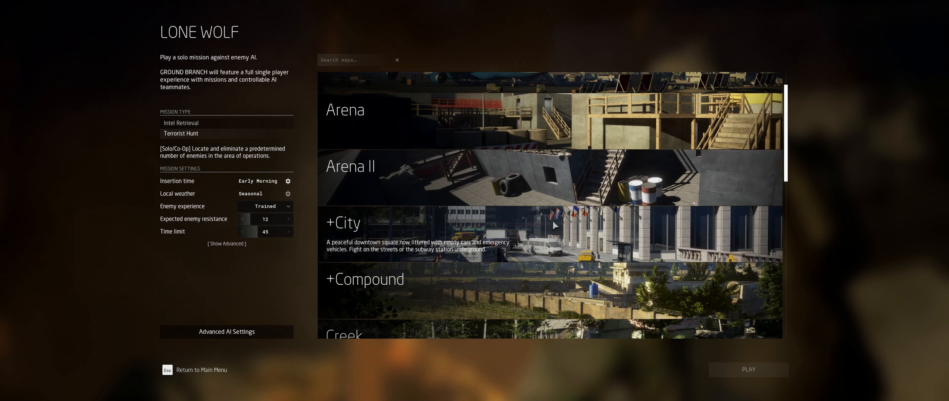
pyautogui.scroll(-3)
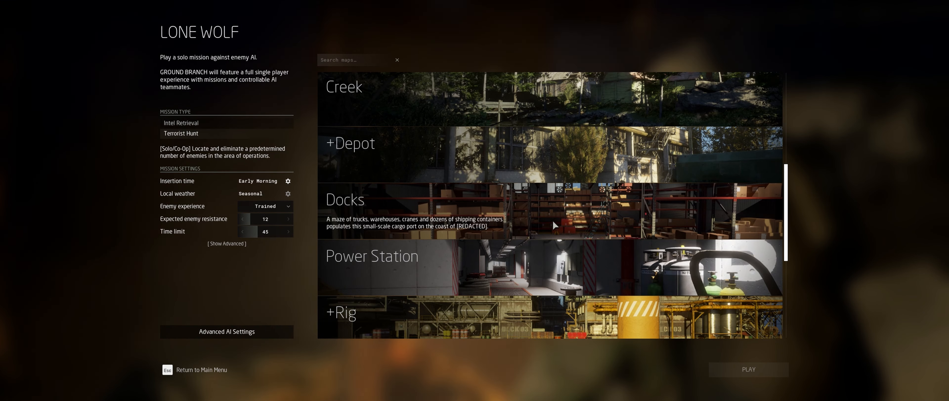
pyautogui.scroll(-3)
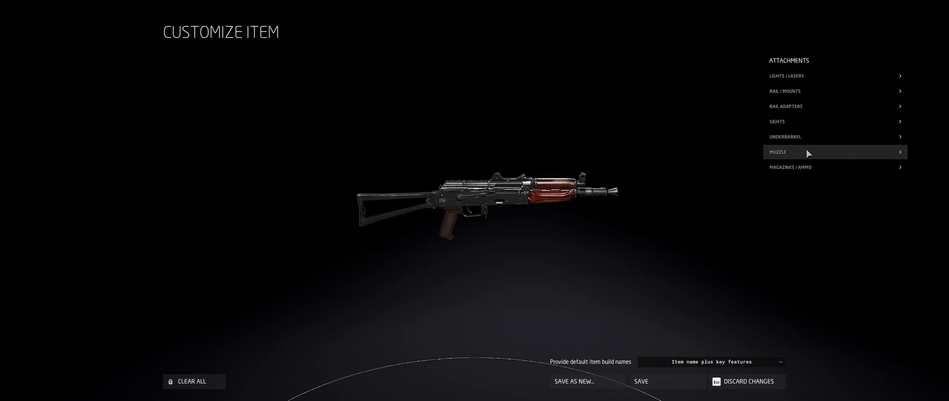
# Fit a large suppressor from Muzzle and bring up the sight options for the AK carbine.
pyautogui.click(834, 151)
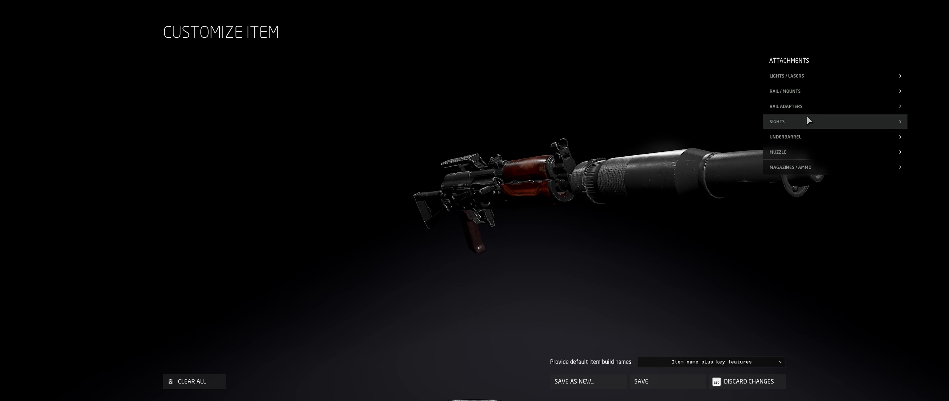
pyautogui.click(834, 121)
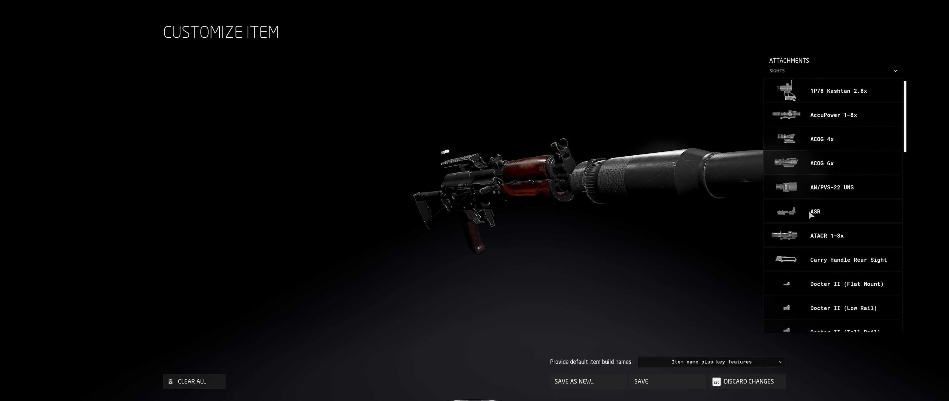